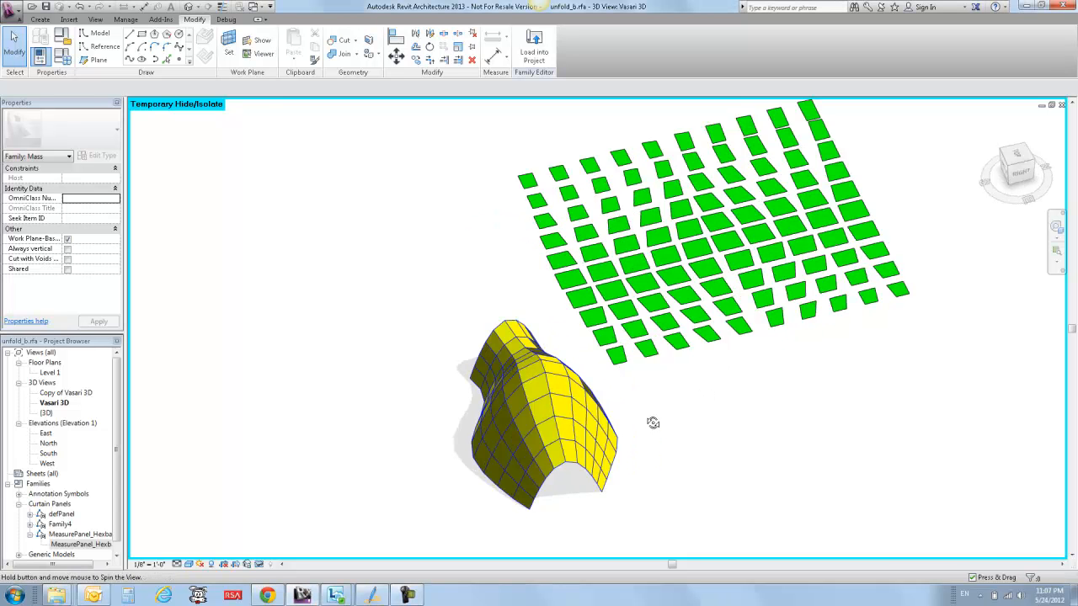
# Orbit to a top-down view and reset Temporary Hide/Isolate to reveal the grid and reference lines.
pyautogui.moveTo(653, 422); pyautogui.dragTo(749, 386)
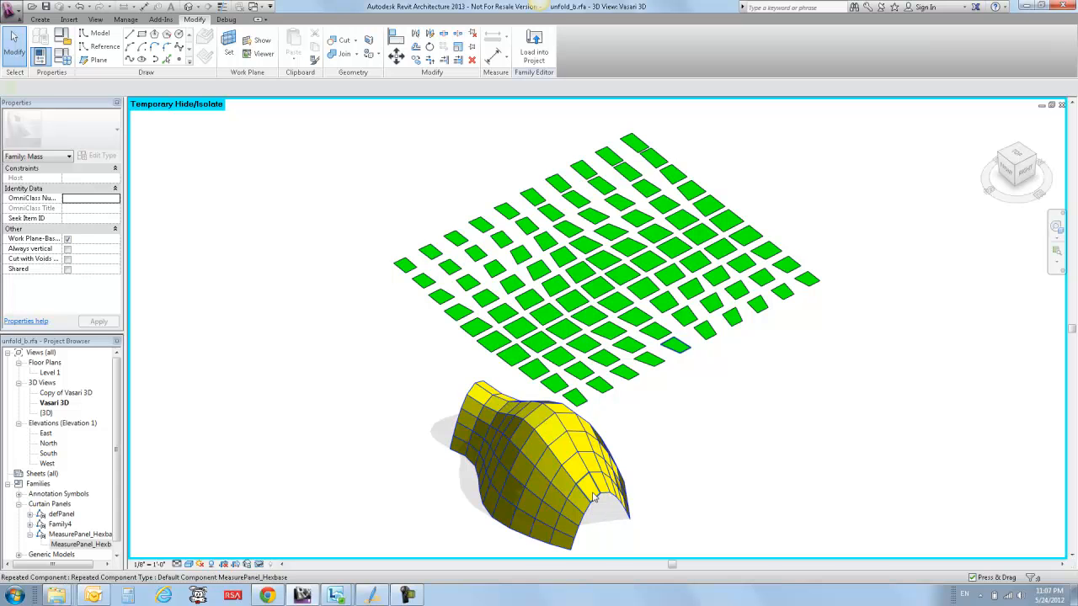
pyautogui.click(598, 484)
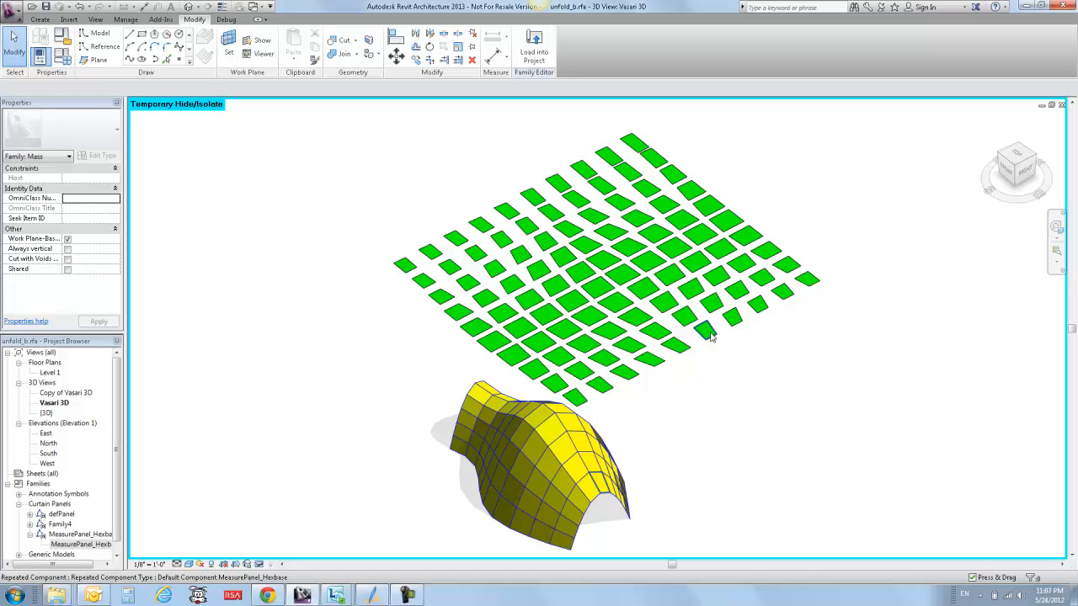
pyautogui.click(705, 331)
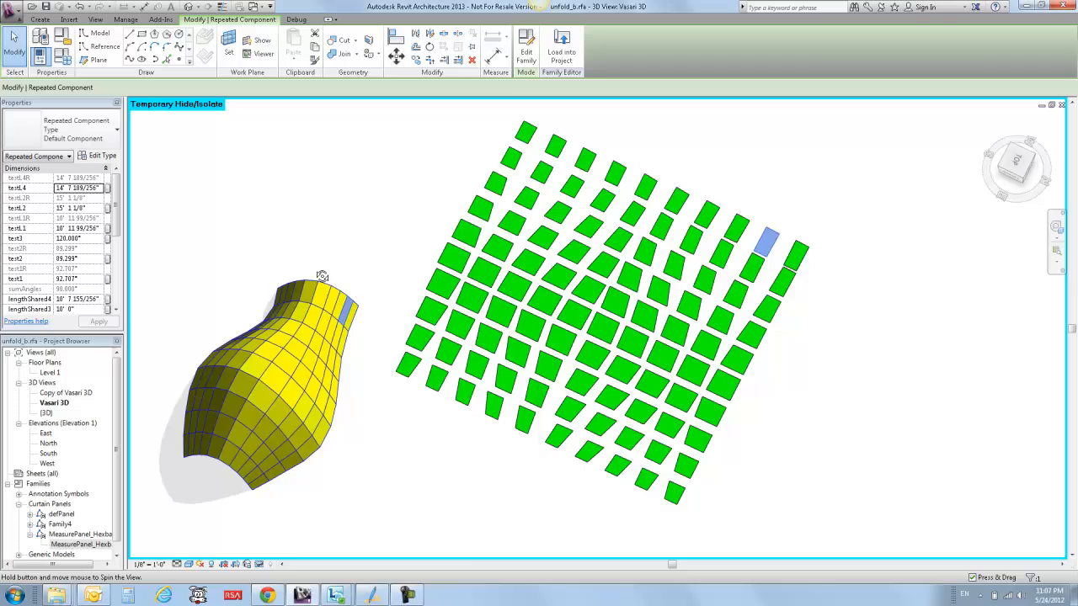
pyautogui.moveTo(322, 276); pyautogui.dragTo(444, 127)
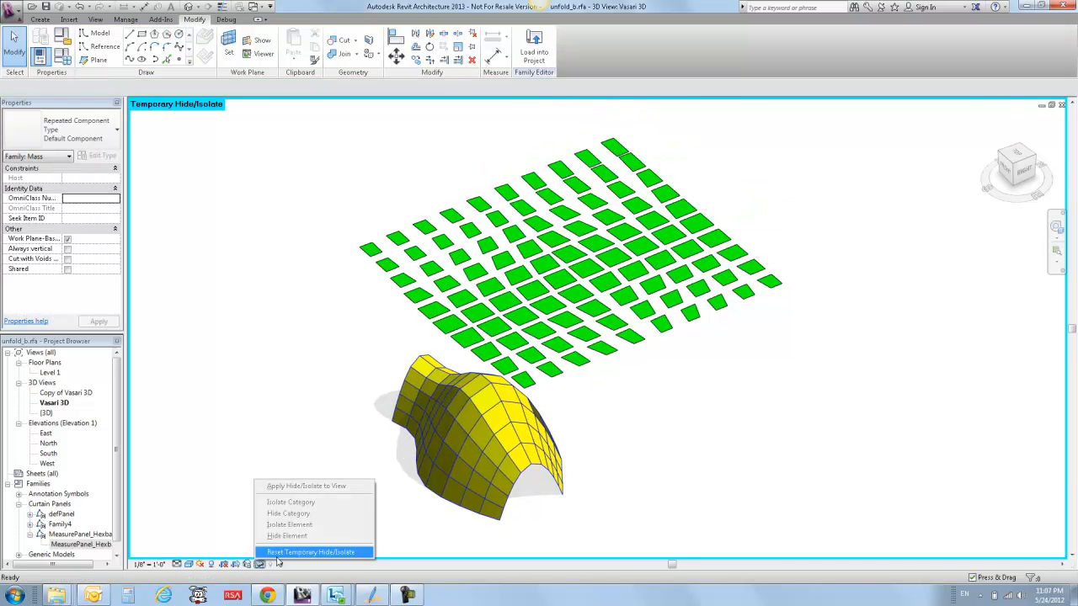
pyautogui.click(311, 552)
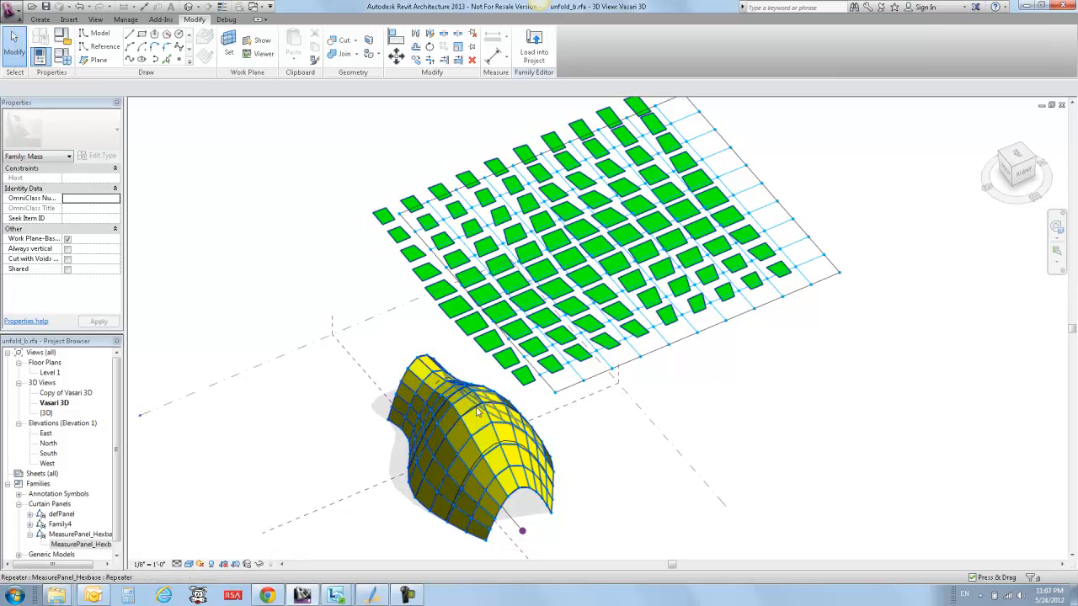
# Delete the Repeater of panels and orbit to view the bare mass and grid surfaces.
pyautogui.click(476, 412)
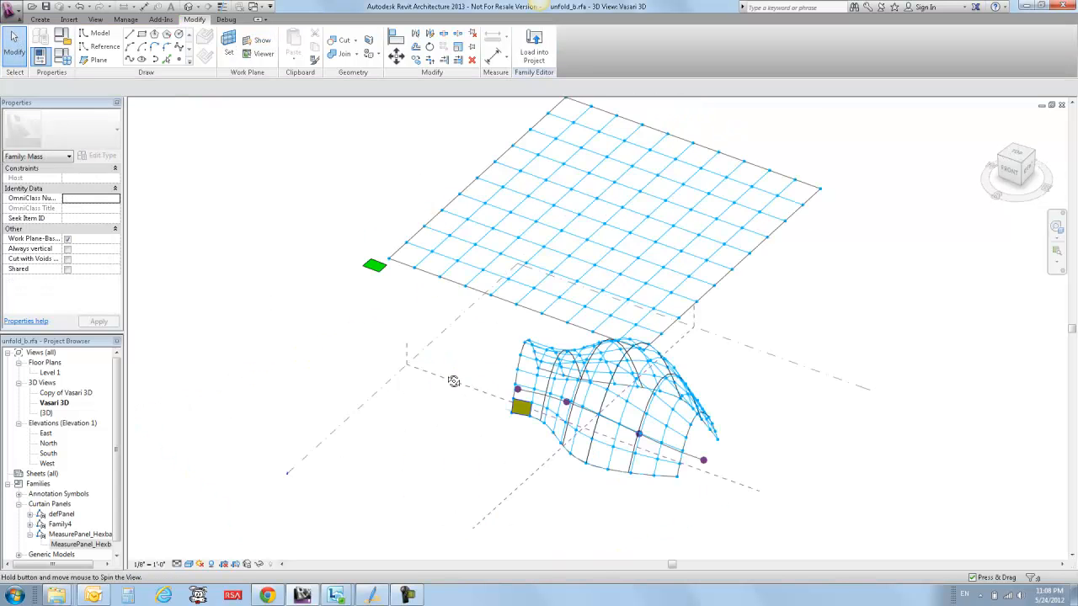
pyautogui.moveTo(455, 379); pyautogui.dragTo(661, 337)
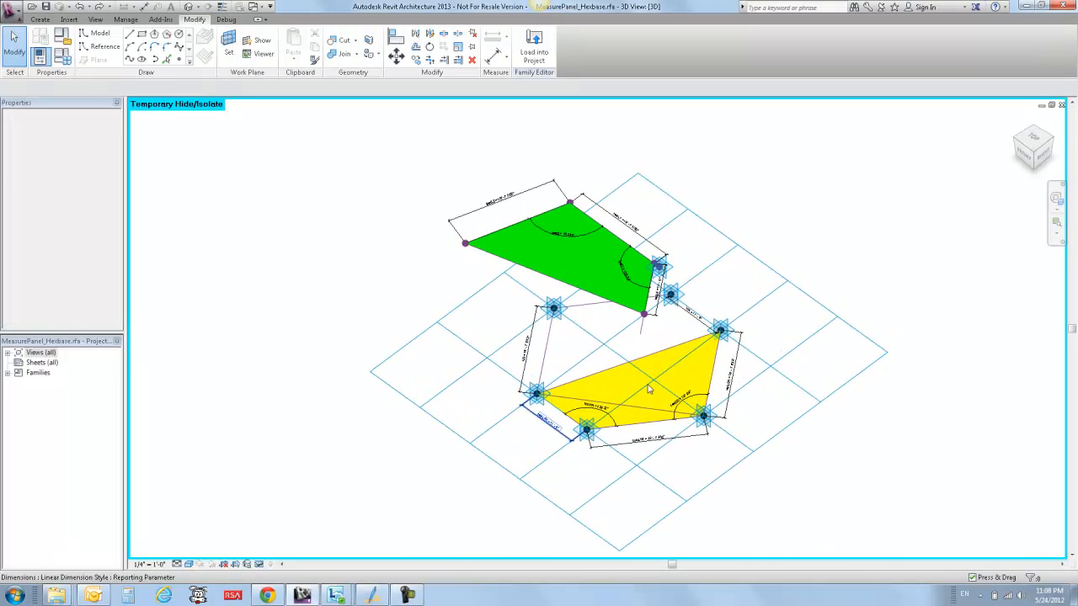
# Select the yellow panel and its green unfolded piece in the MeasurePanel_Hexbase family.
pyautogui.click(657, 396)
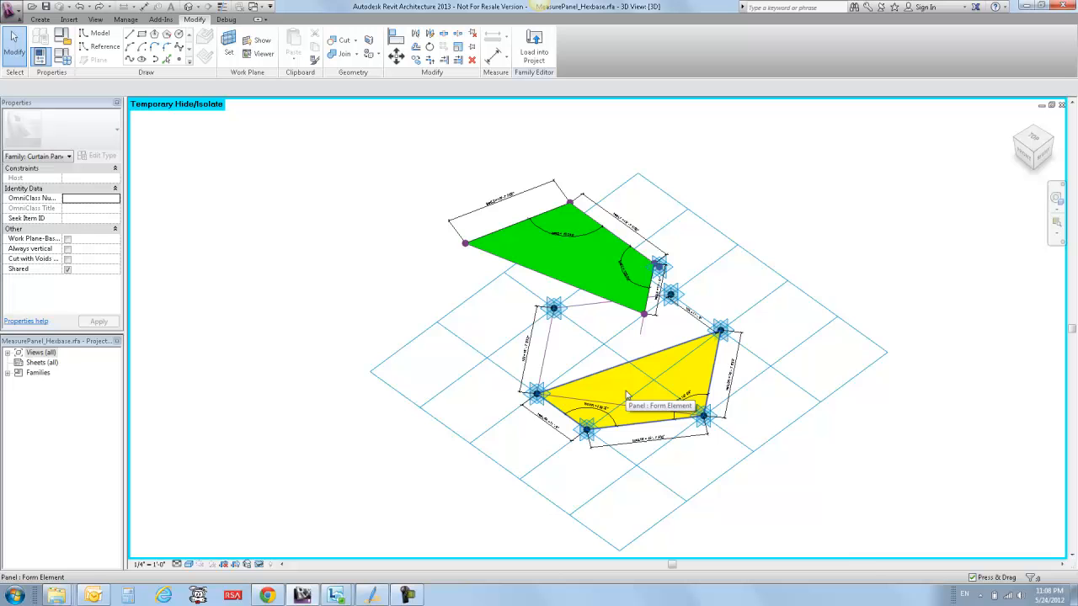
pyautogui.moveTo(377, 348)
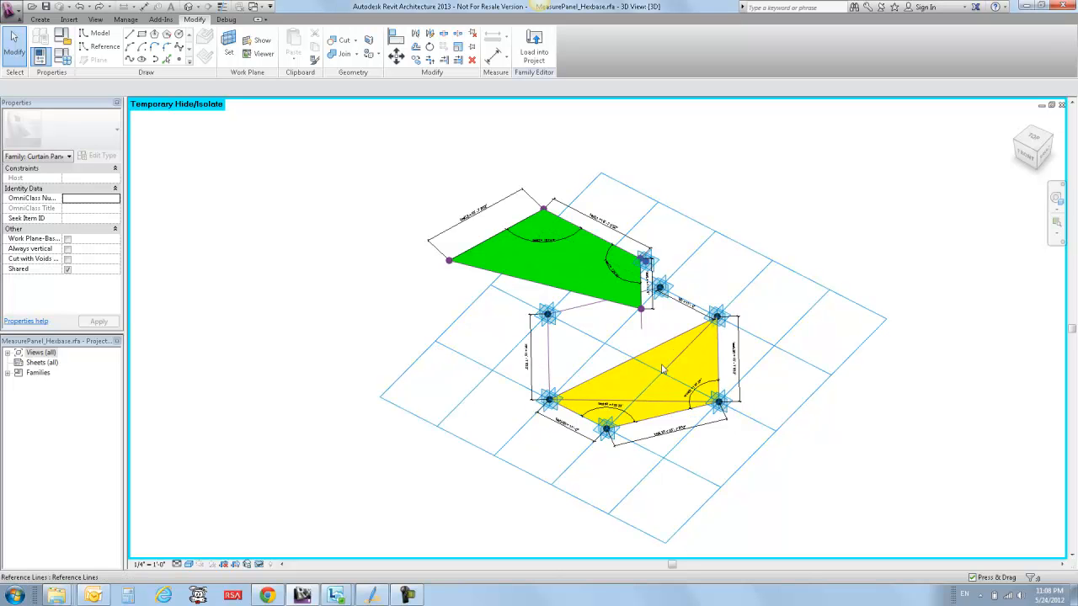
pyautogui.moveTo(674, 398)
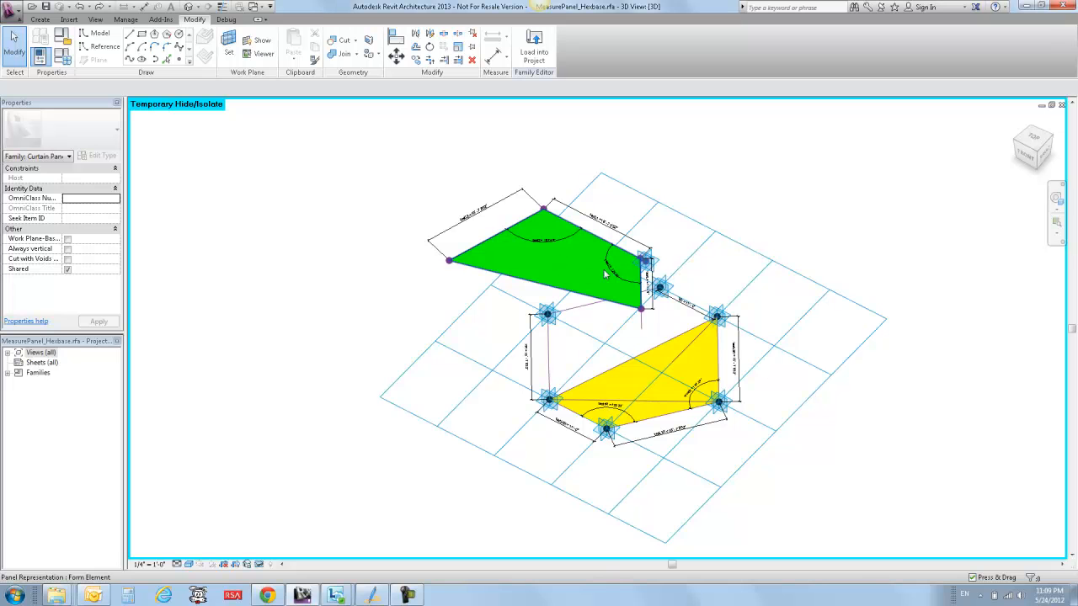
pyautogui.click(659, 289)
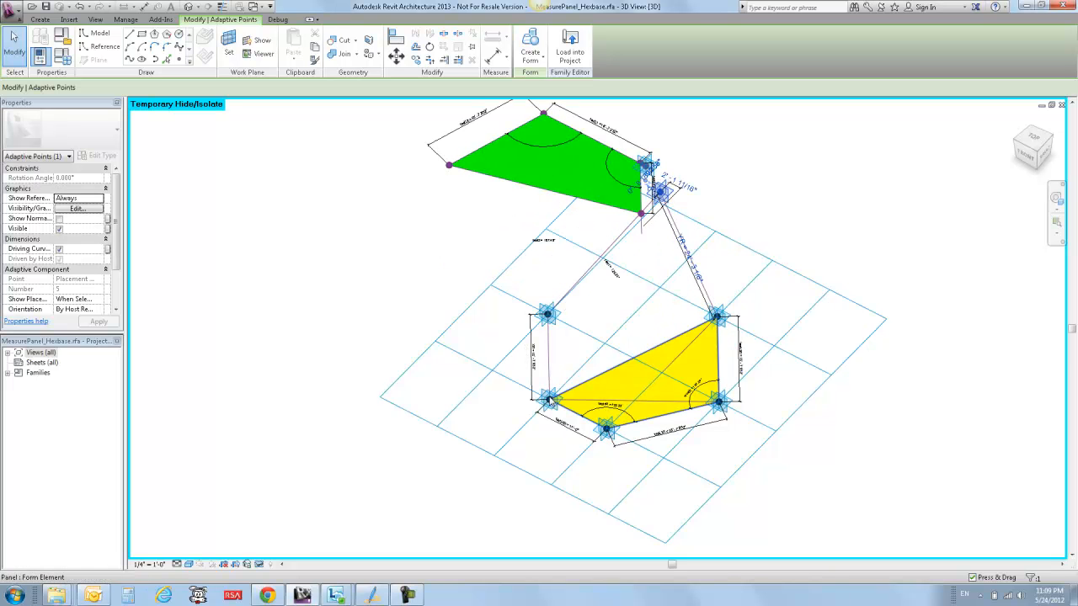
pyautogui.click(716, 317)
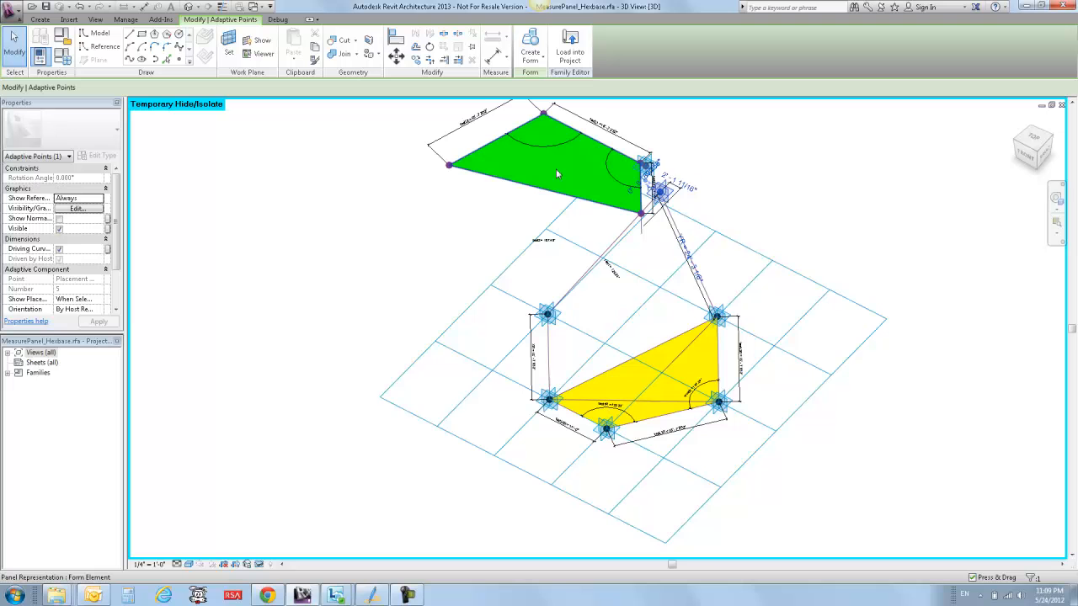
pyautogui.click(545, 314)
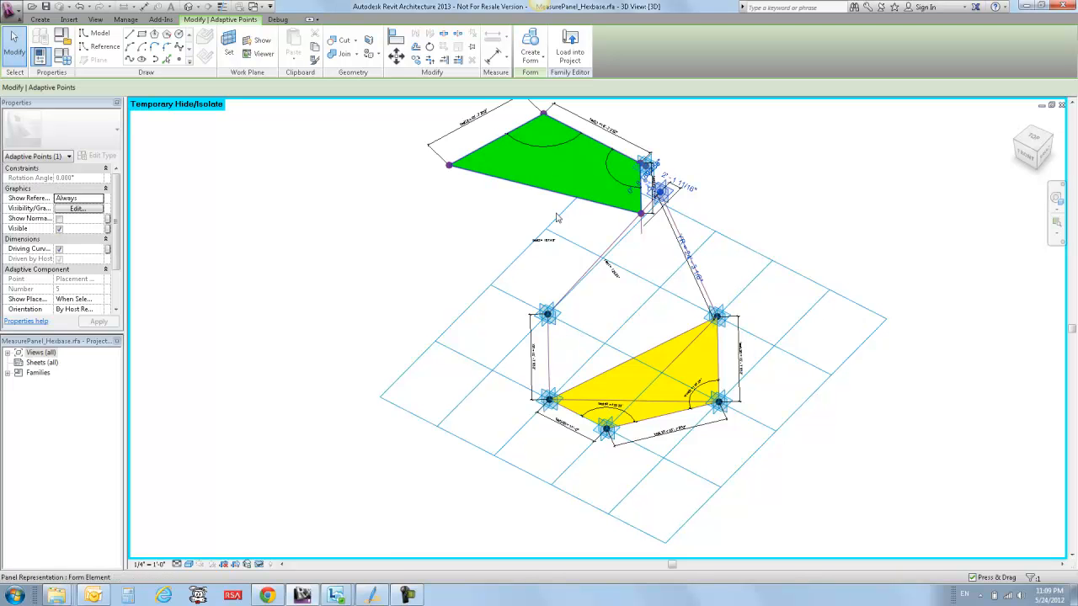
pyautogui.moveTo(539, 156)
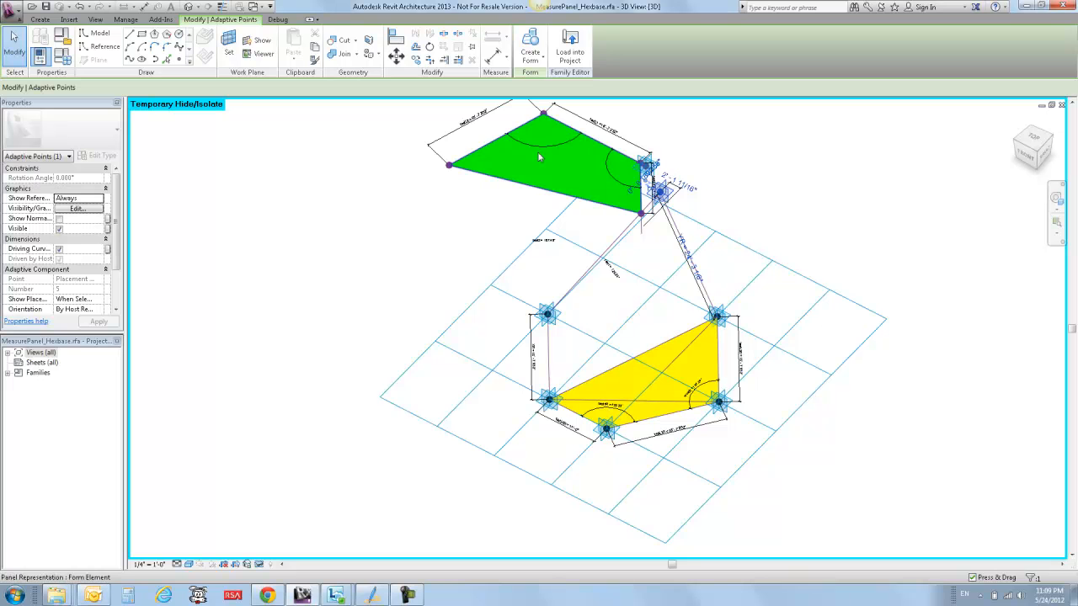
pyautogui.moveTo(565, 177)
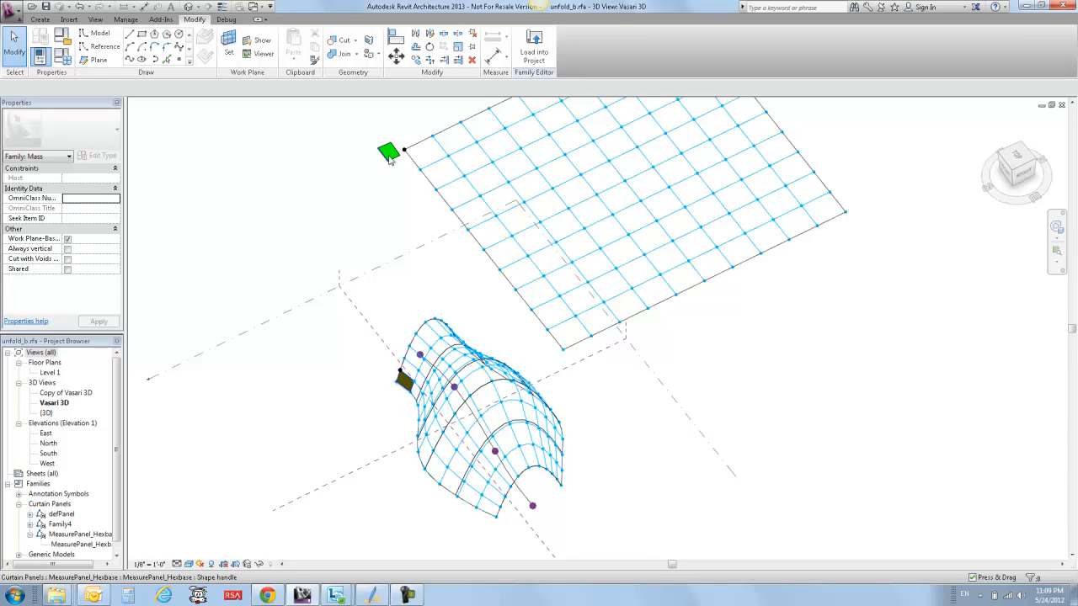
# Select the MeasurePanel_Hexbase panel through its green piece and repeat it across the mass.
pyautogui.click(387, 152)
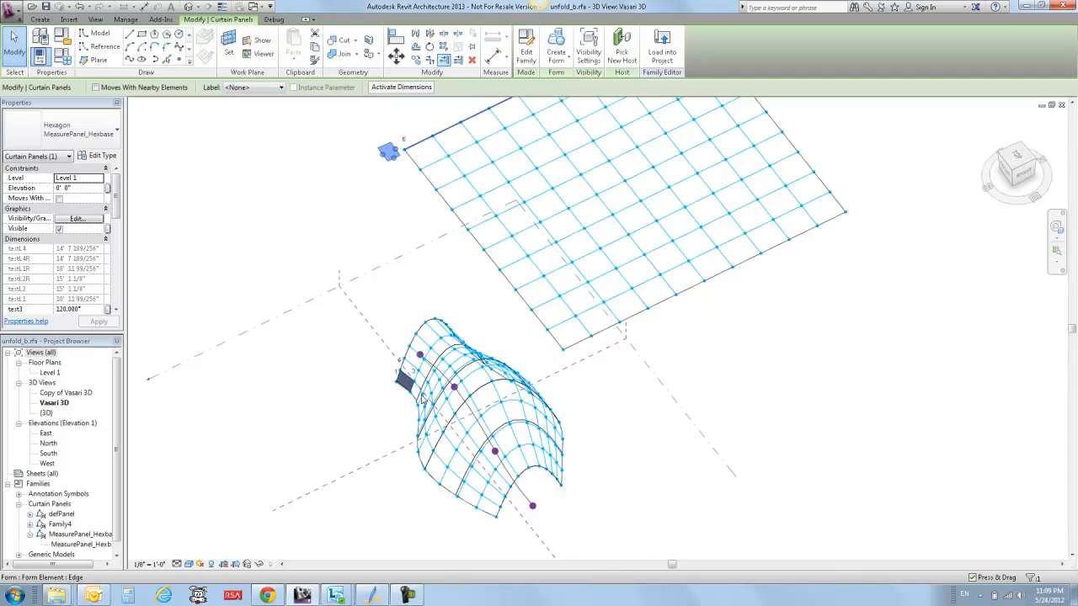
pyautogui.click(406, 388)
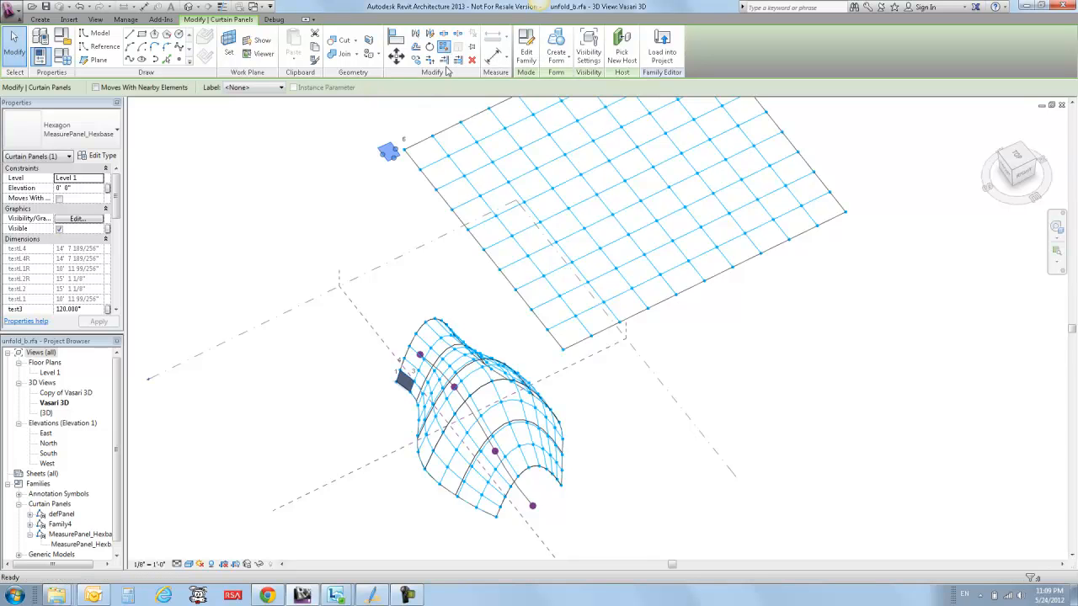
pyautogui.moveTo(122, 562)
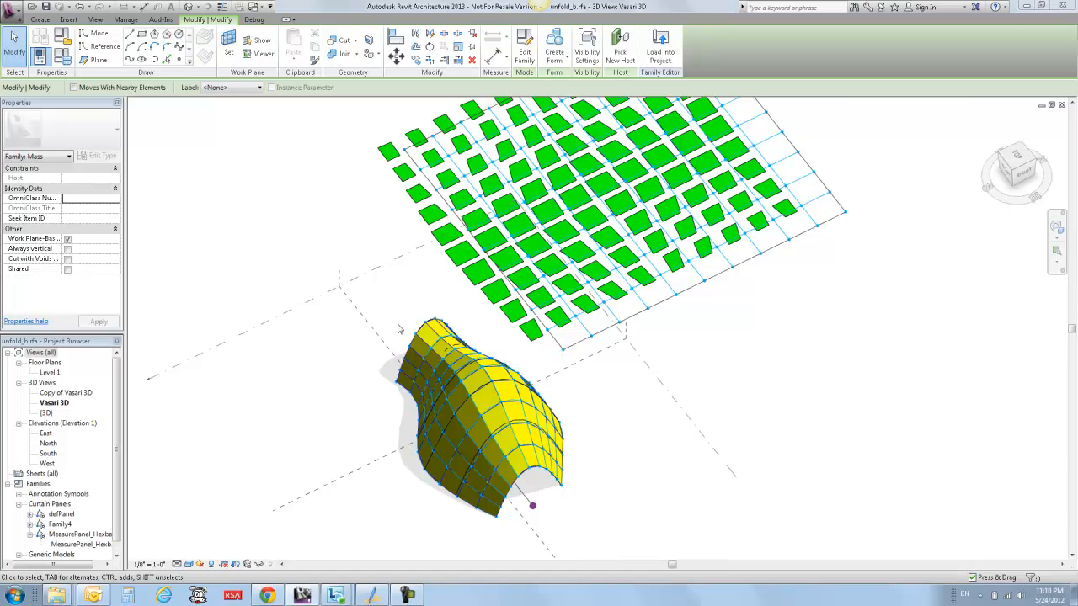
pyautogui.moveTo(402, 381)
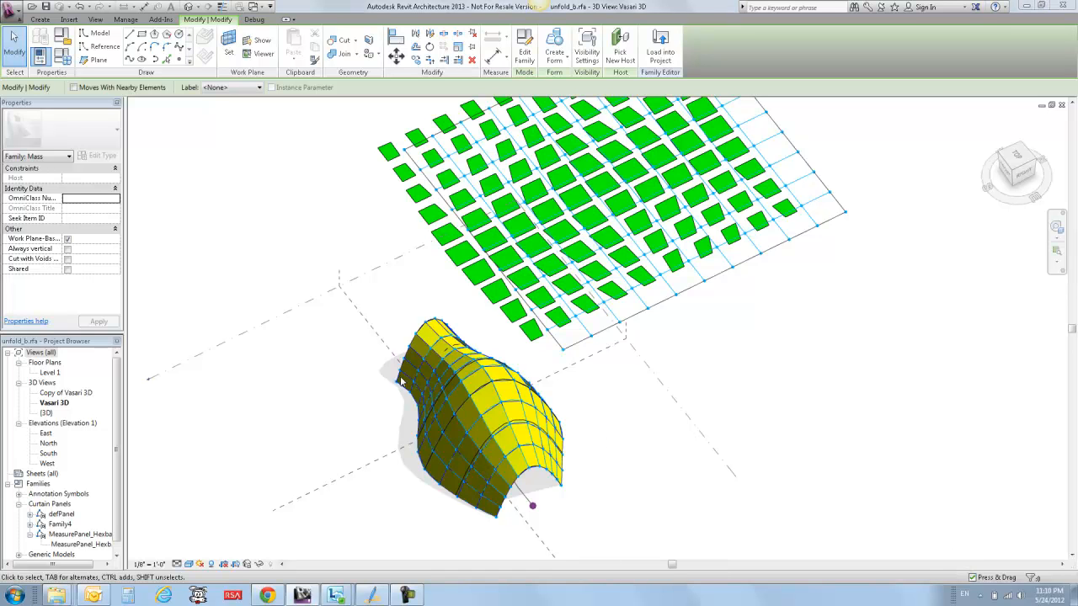
pyautogui.moveTo(702, 215)
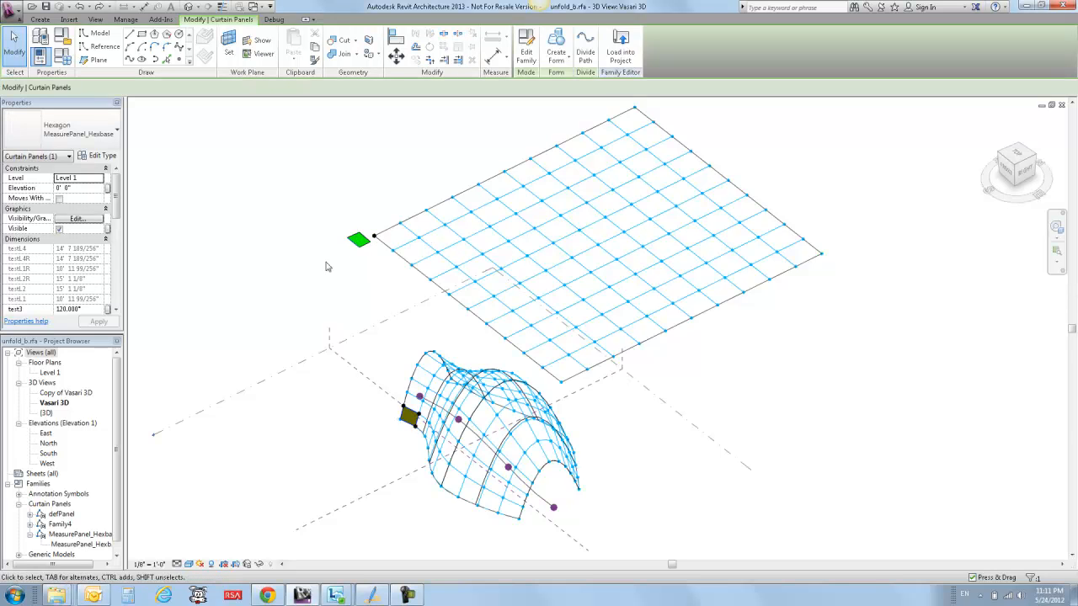
# Delete the panel and re-place MeasurePanel_Hexbase with its green piece at the grid corner.
pyautogui.click(377, 243)
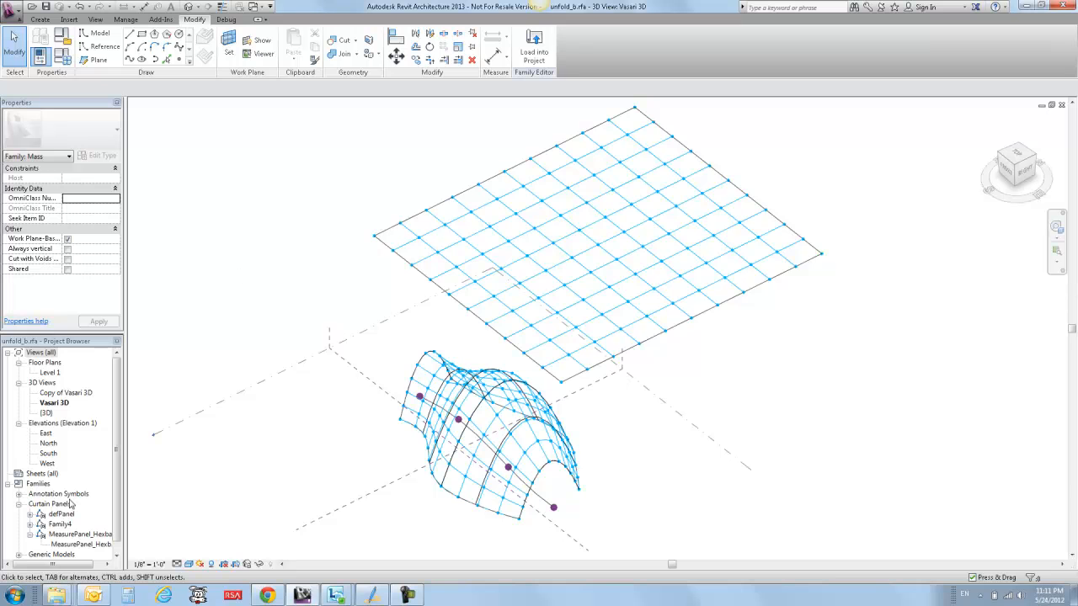
pyautogui.click(80, 544)
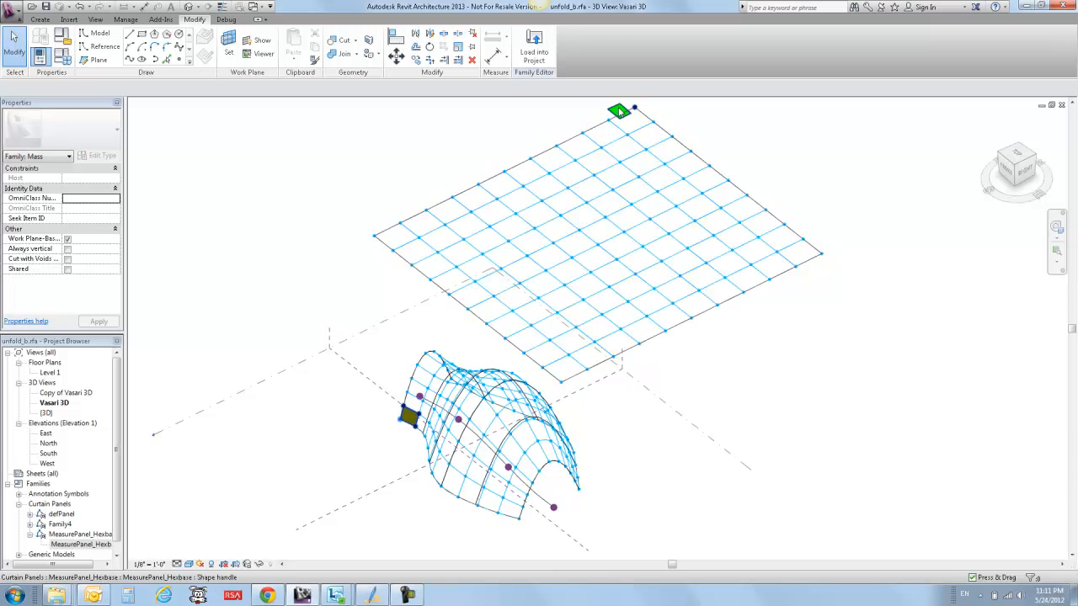
pyautogui.click(408, 414)
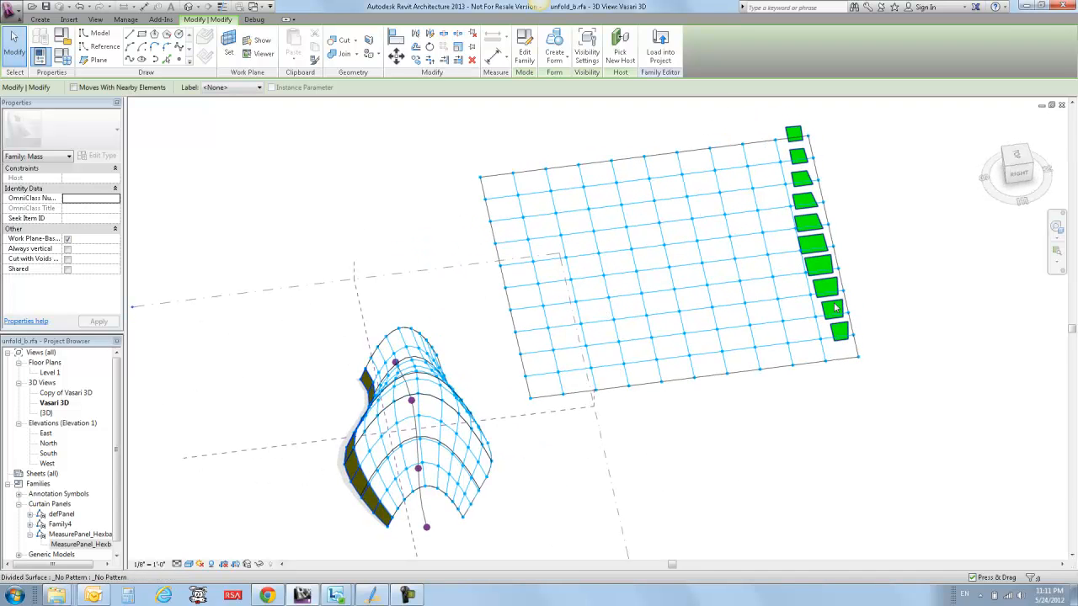
# Orbit and select the repeater to inspect the row of ten green pieces.
pyautogui.moveTo(837, 308); pyautogui.dragTo(416, 376)
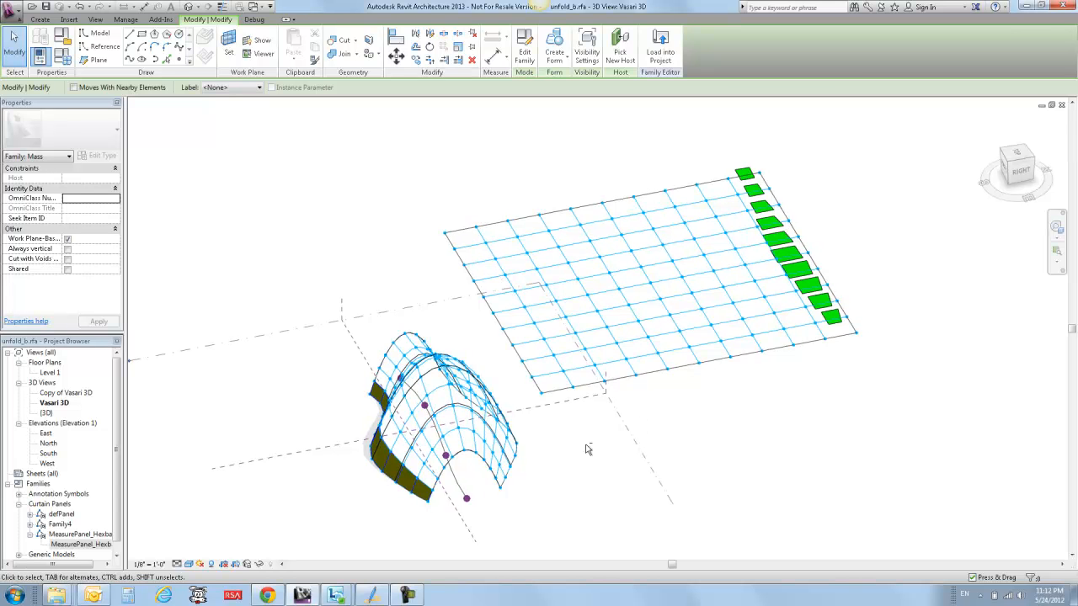
pyautogui.moveTo(588, 450); pyautogui.dragTo(637, 430)
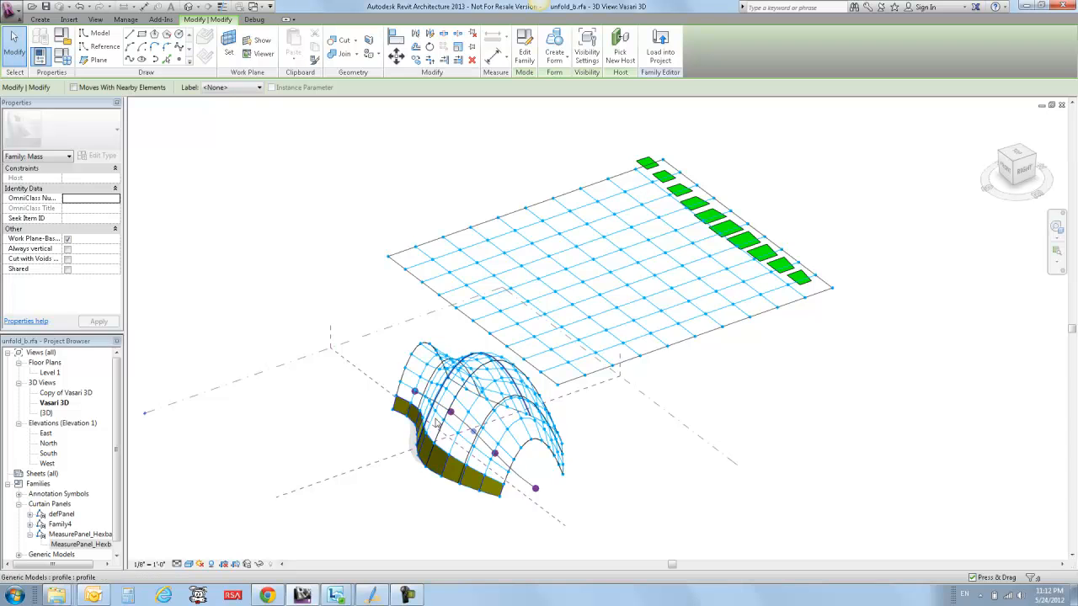
pyautogui.click(472, 429)
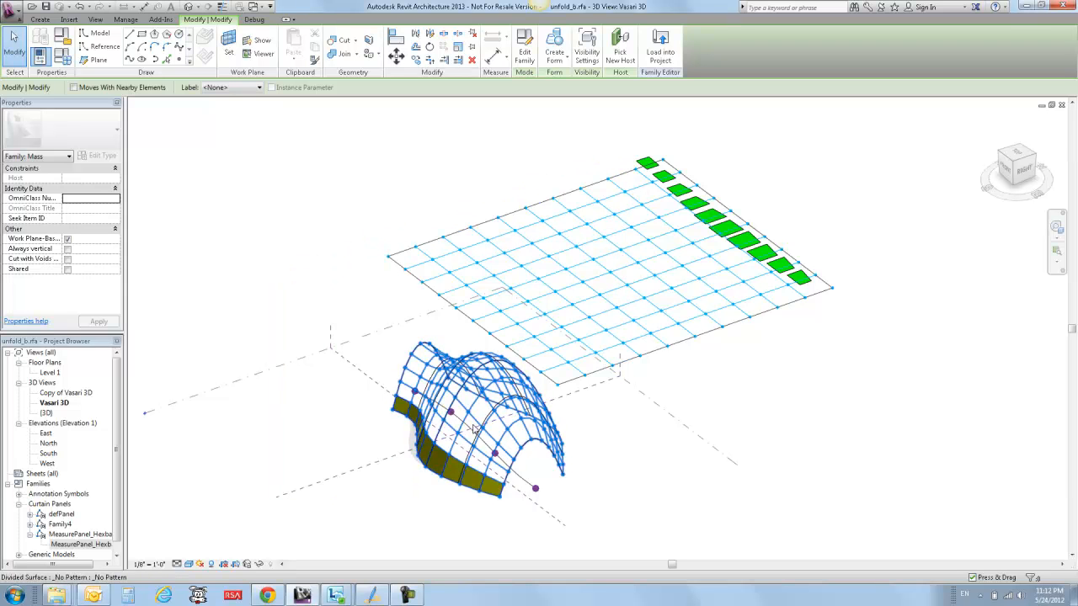
pyautogui.moveTo(488, 433)
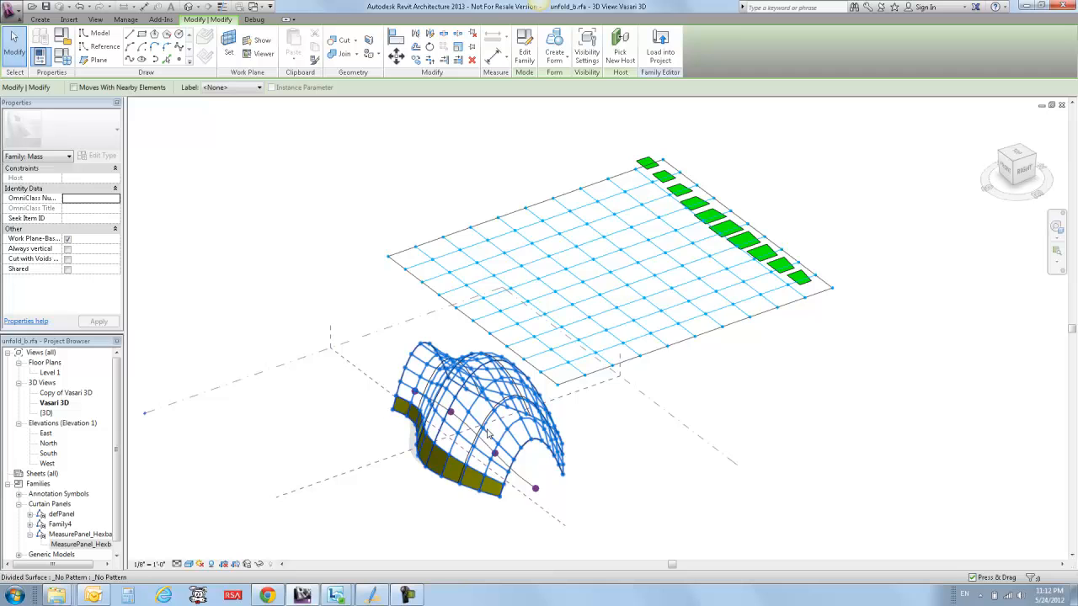
pyautogui.click(762, 255)
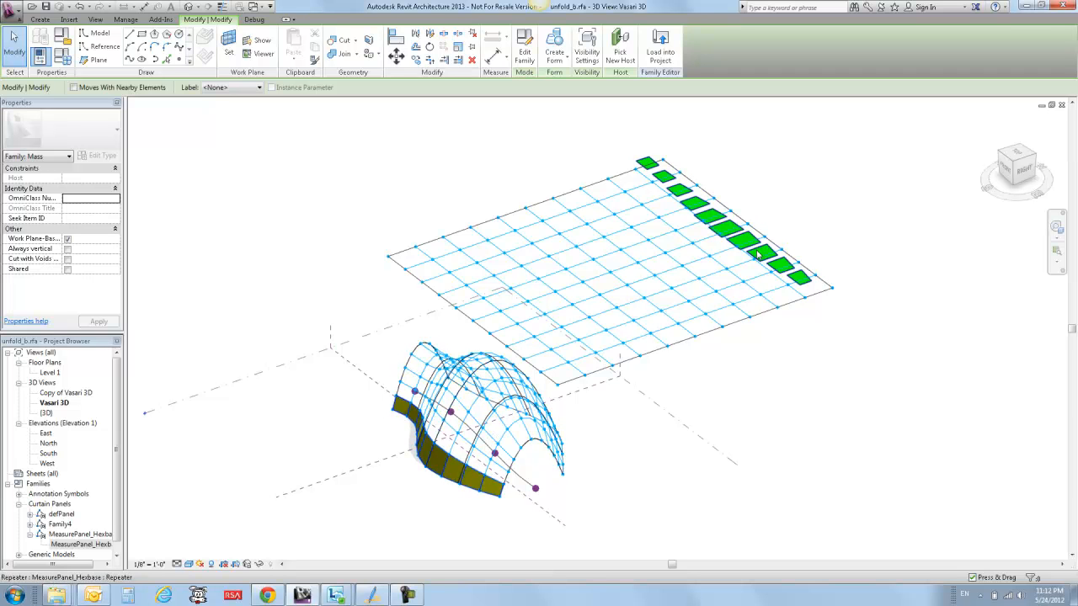
pyautogui.moveTo(762, 255)
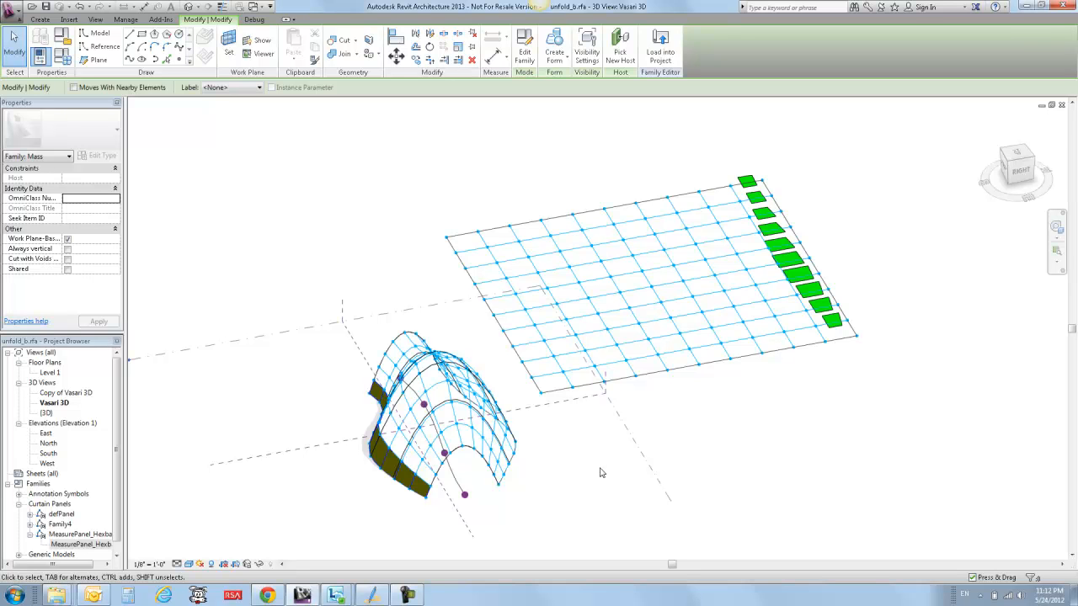
pyautogui.moveTo(438, 575)
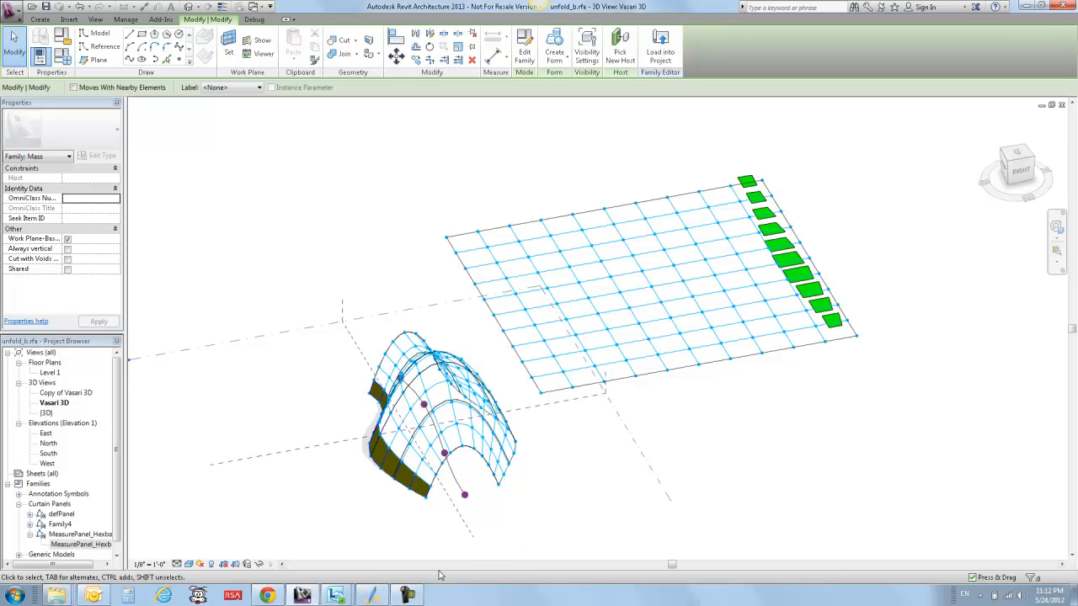